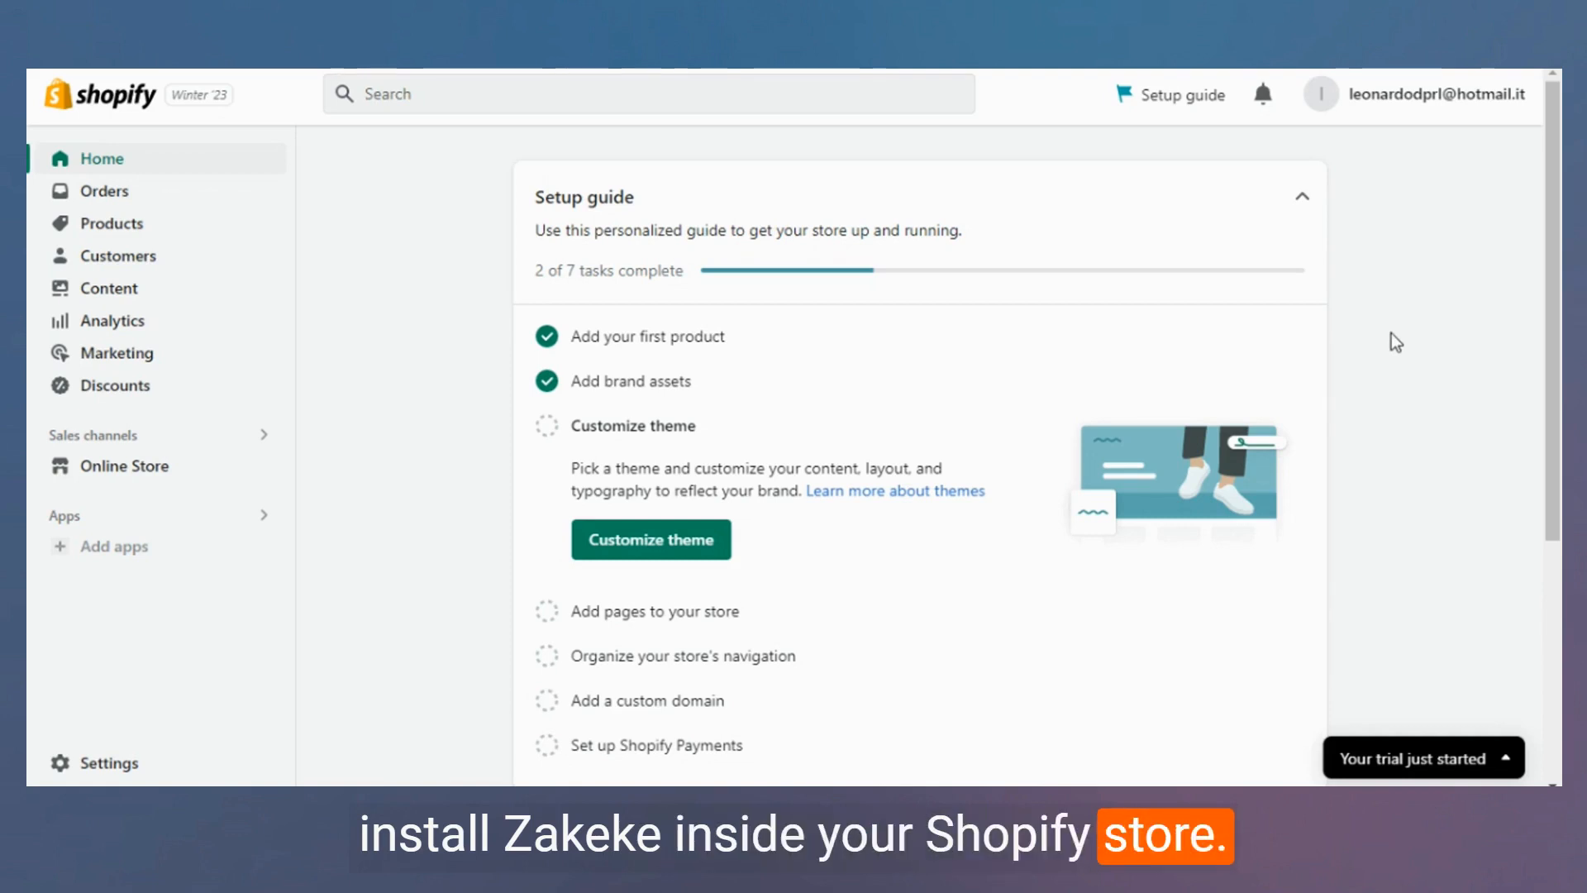
pyautogui.moveTo(405, 389)
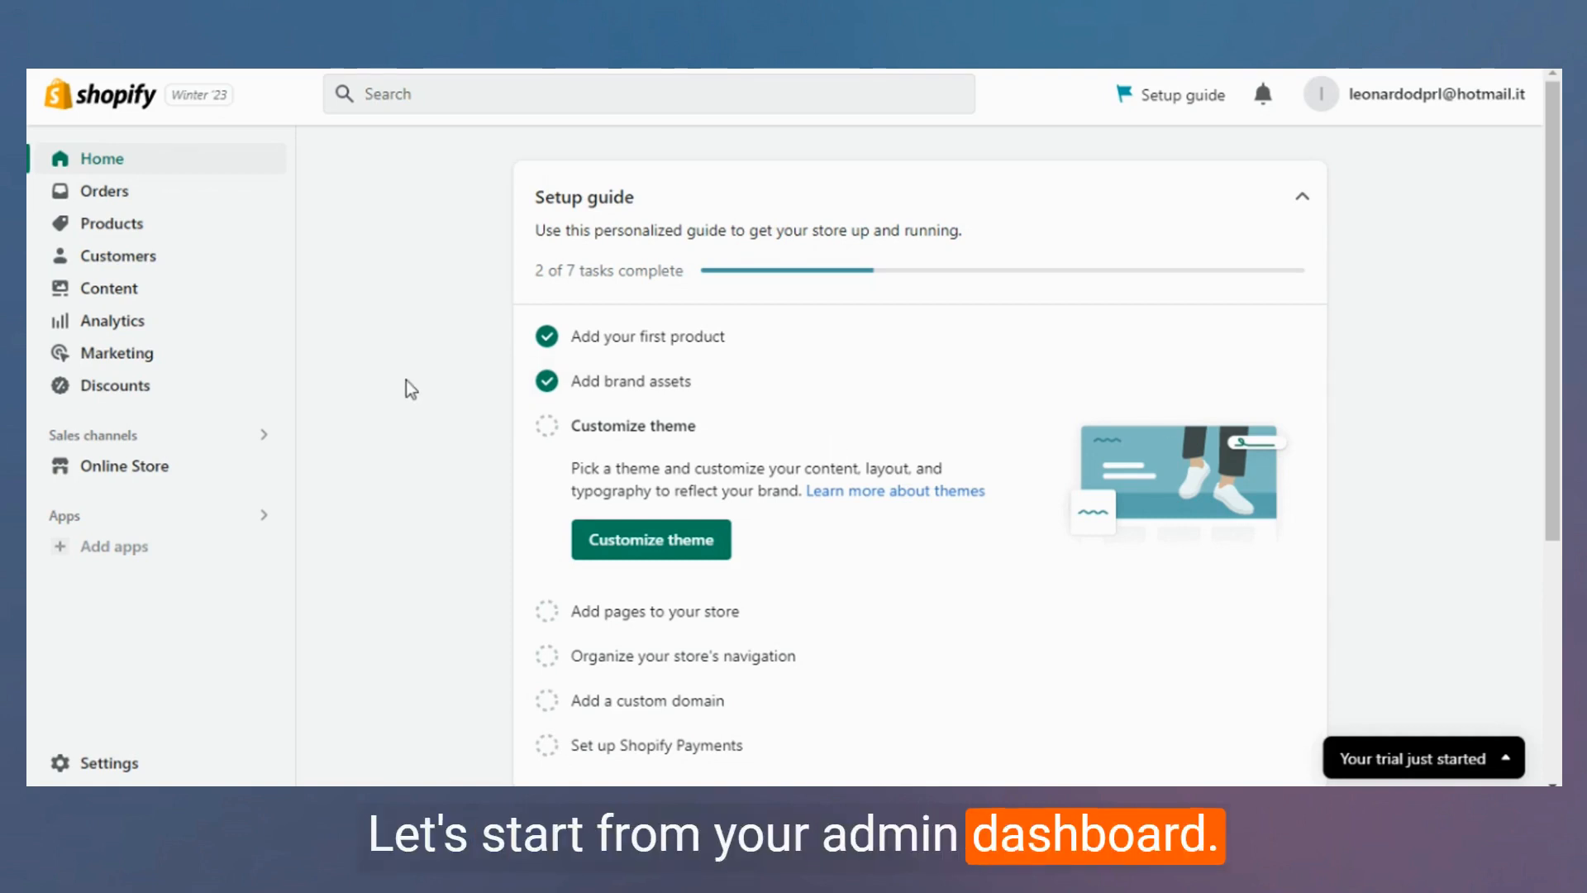
# Browse the Picked for you recommended apps and go to the full Shopify App Store.
pyautogui.click(113, 545)
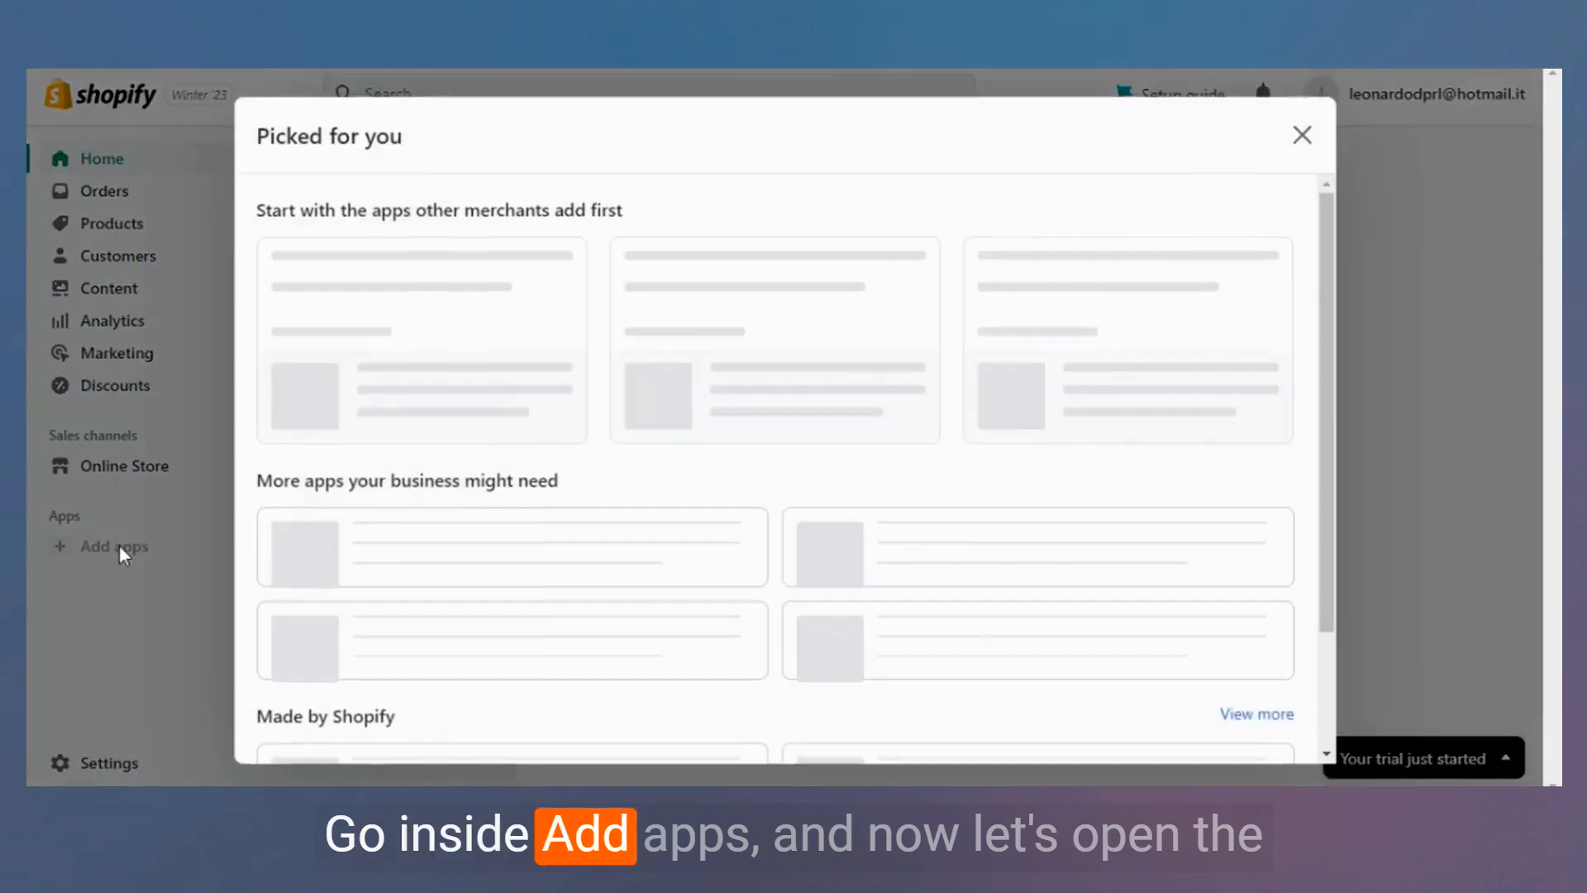
pyautogui.scroll(-3)
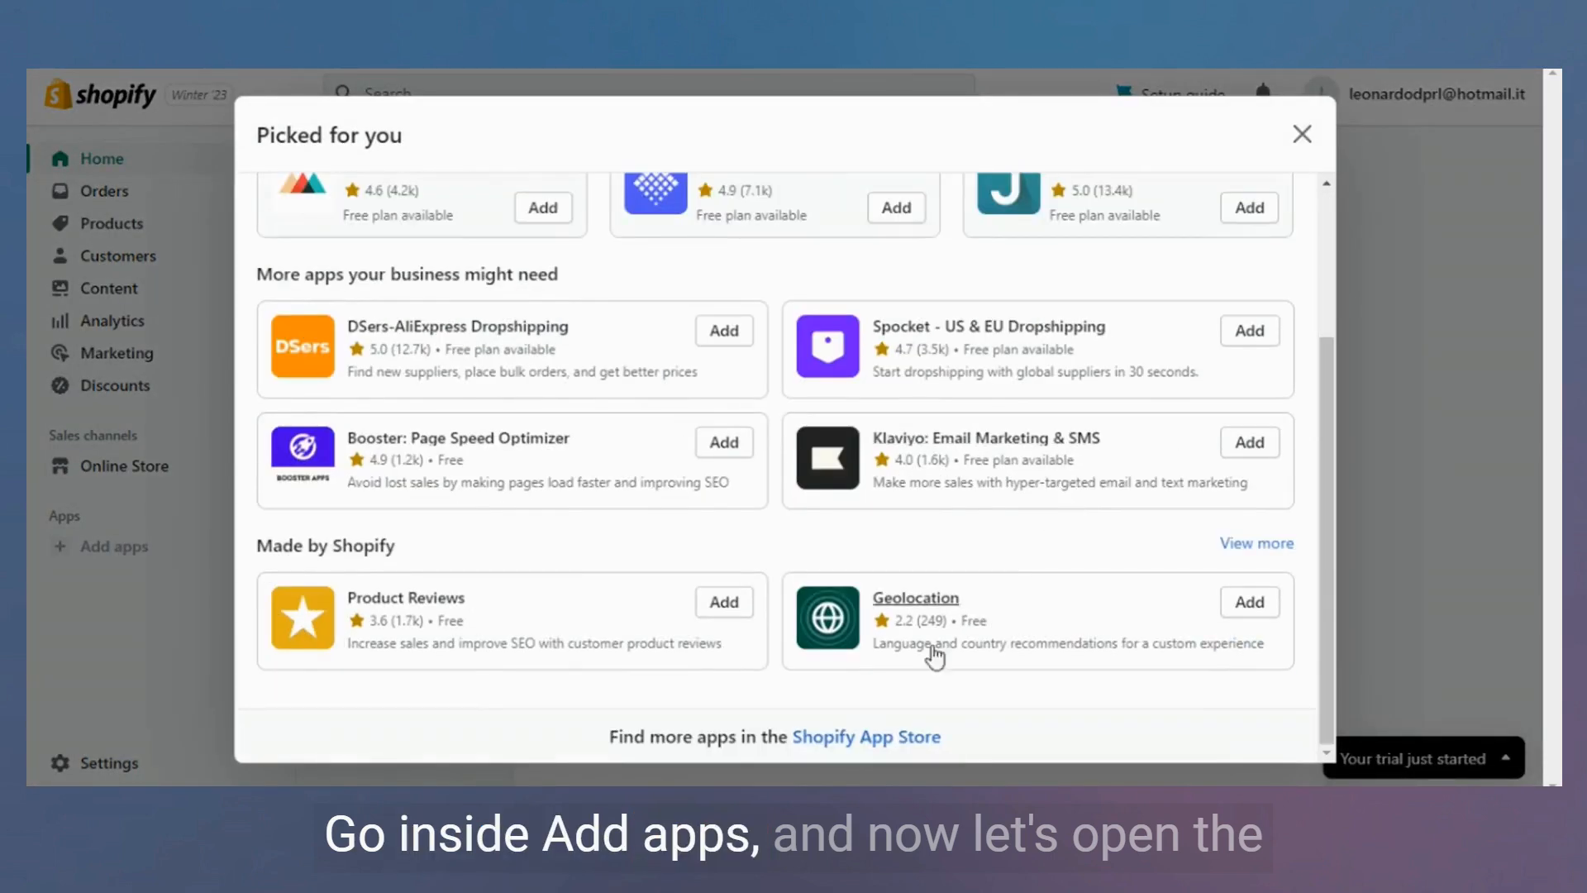
pyautogui.click(865, 737)
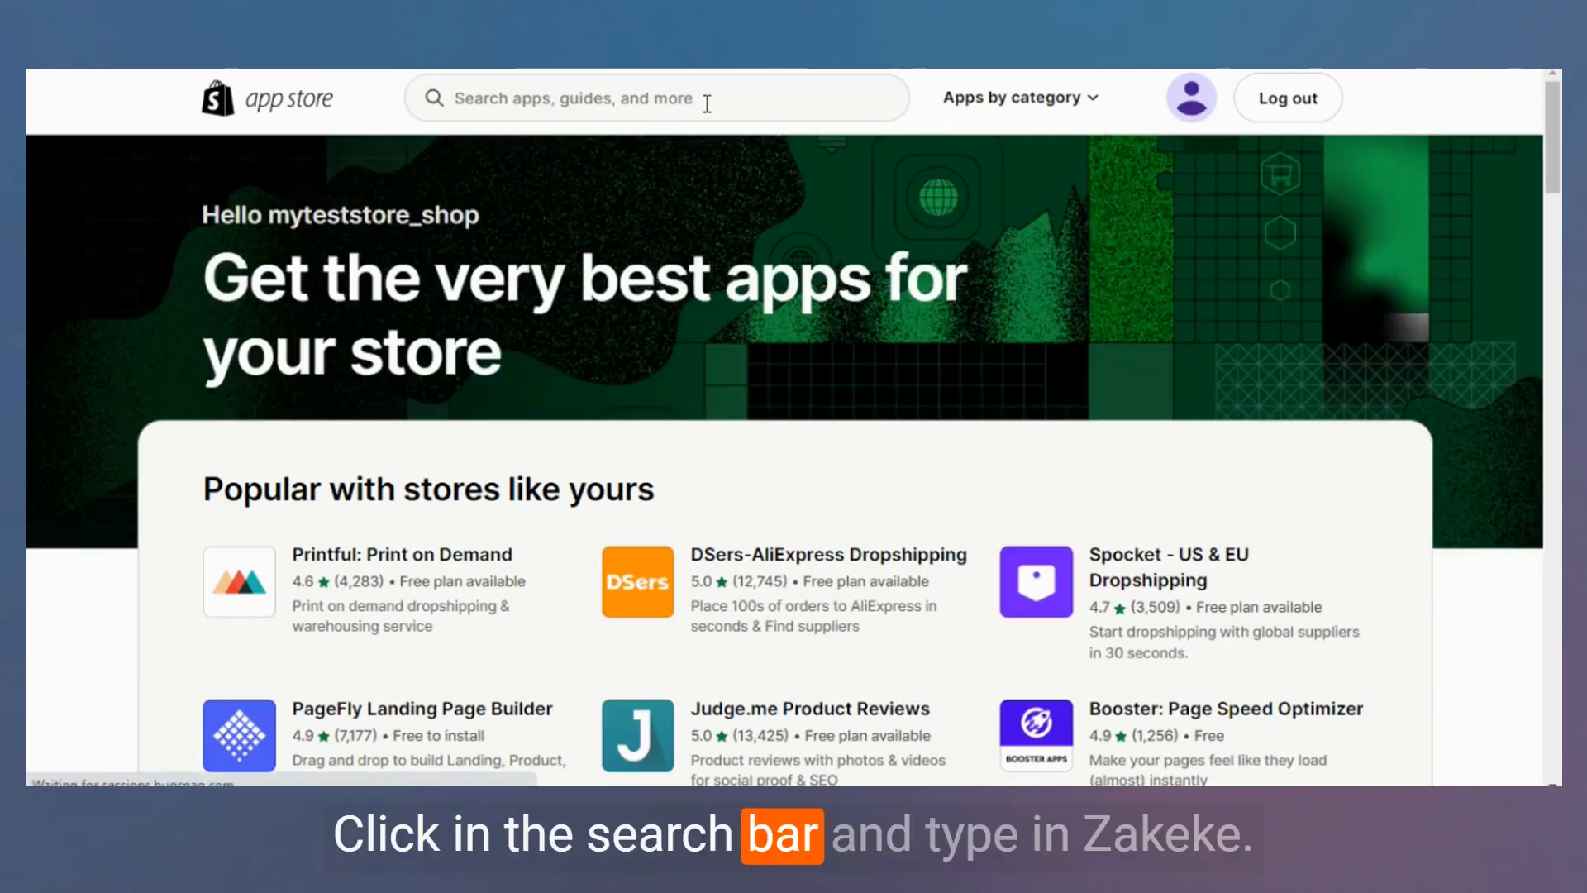
# Search the App Store for 'Zakeke' and add the Zakeke Customizer 2D 3D app.
pyautogui.write('Zake')
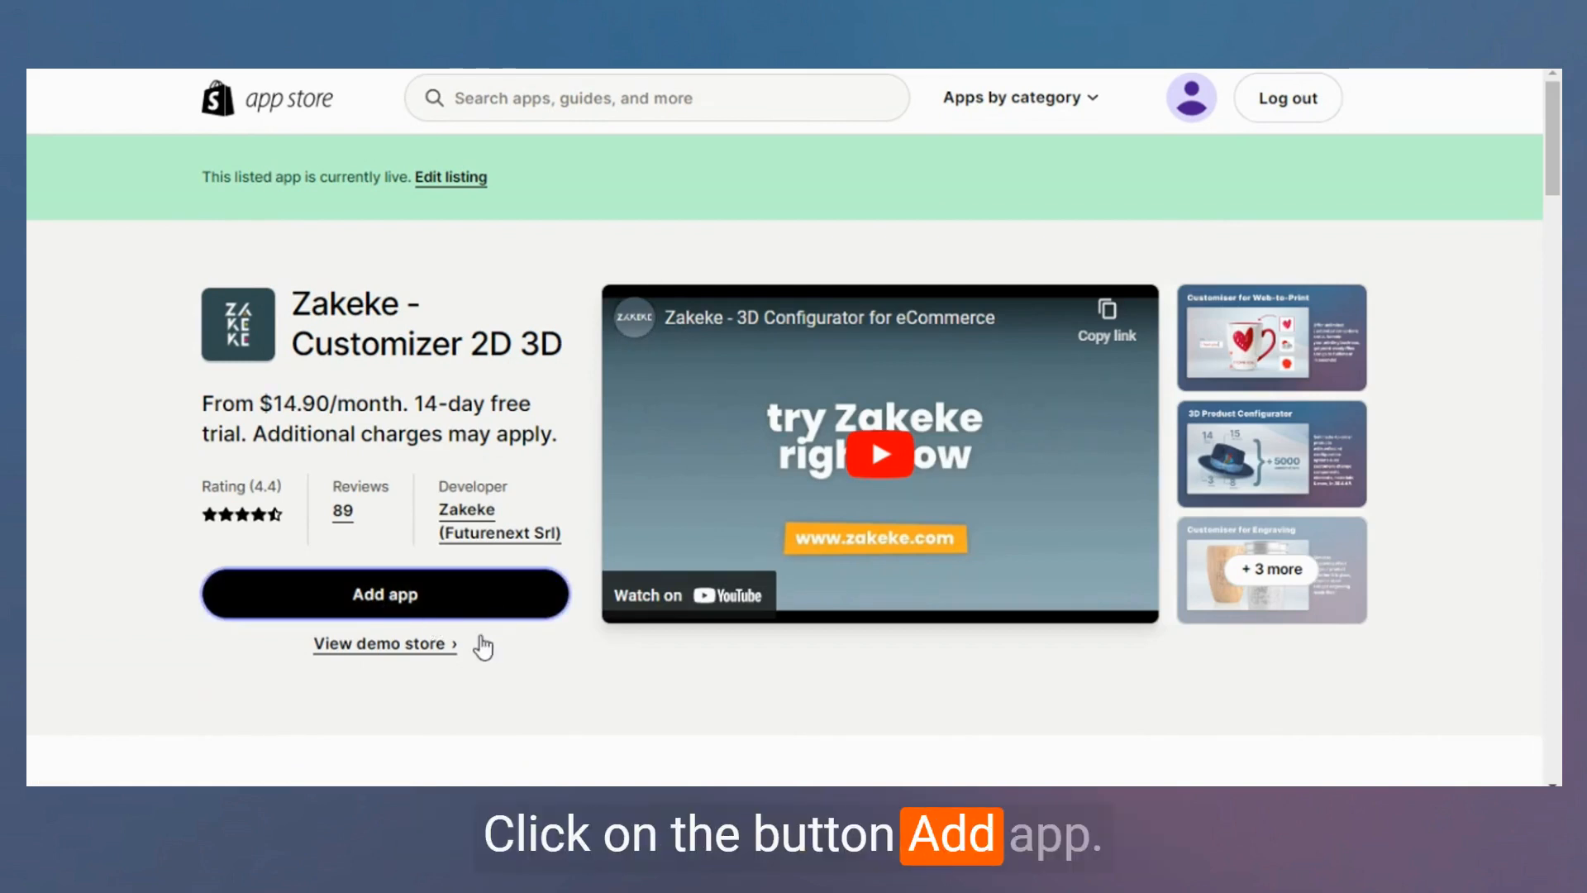
pyautogui.click(383, 593)
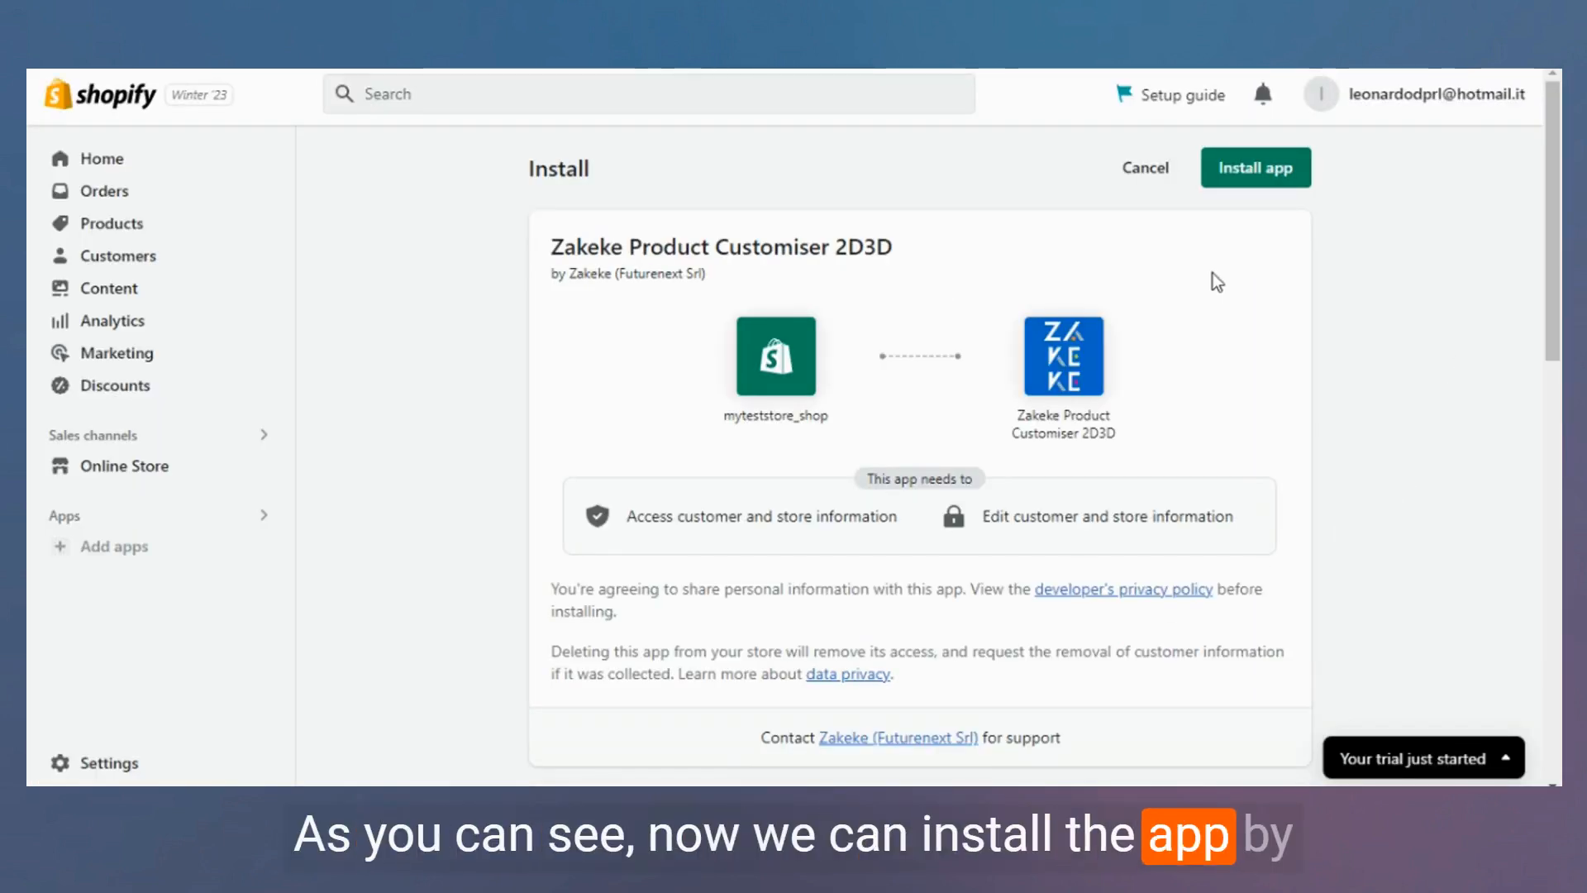
# Confirm installing Zakeke Product Customiser 2D3D into the store.
pyautogui.click(1254, 167)
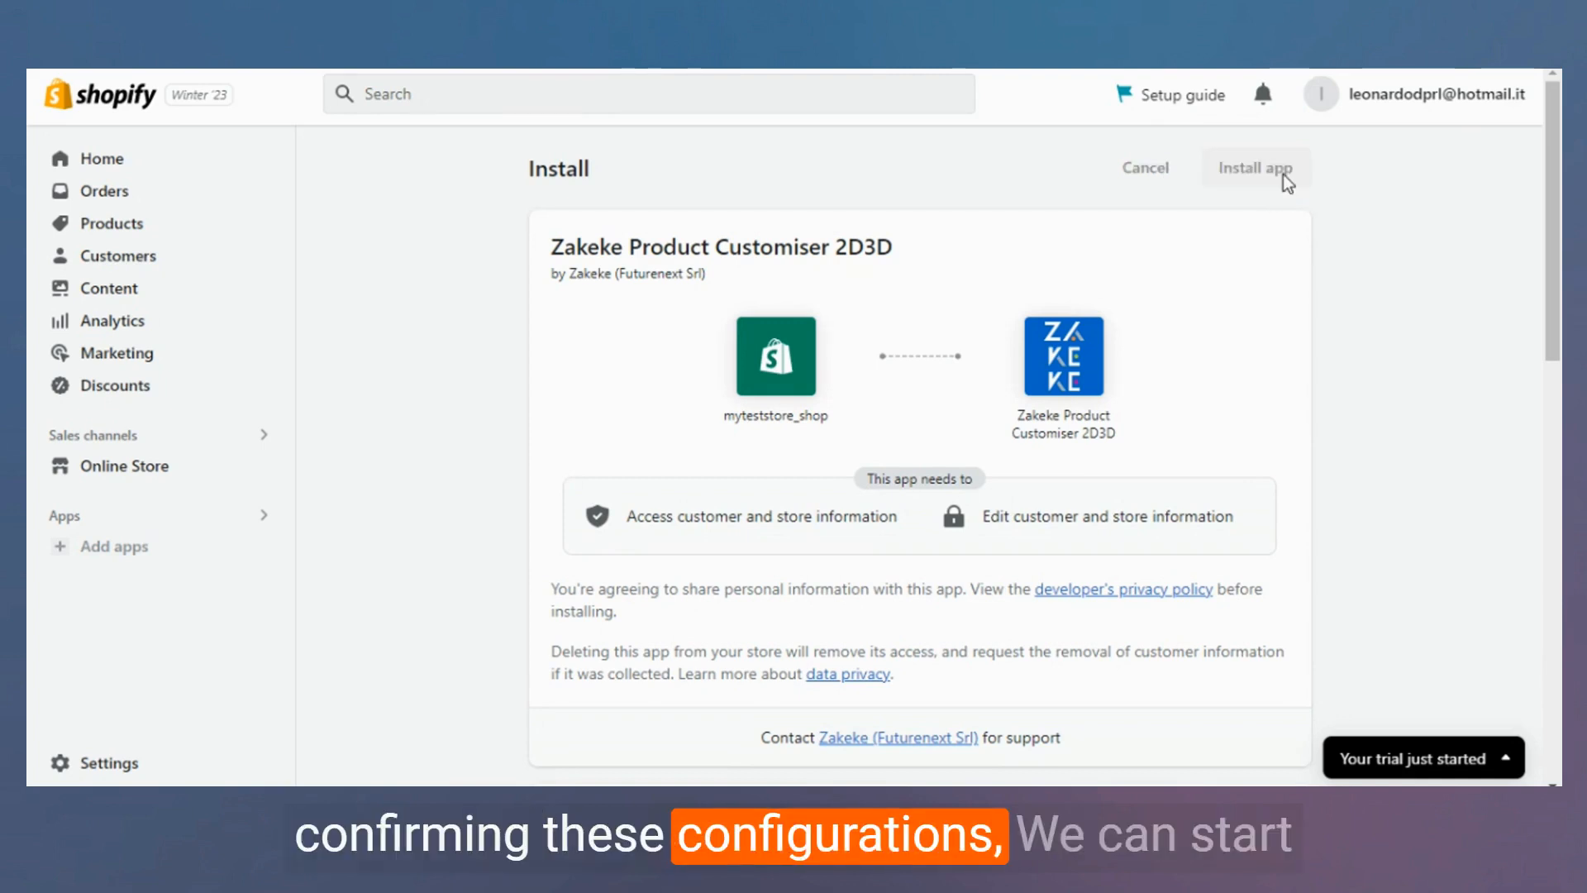
pyautogui.click(1255, 167)
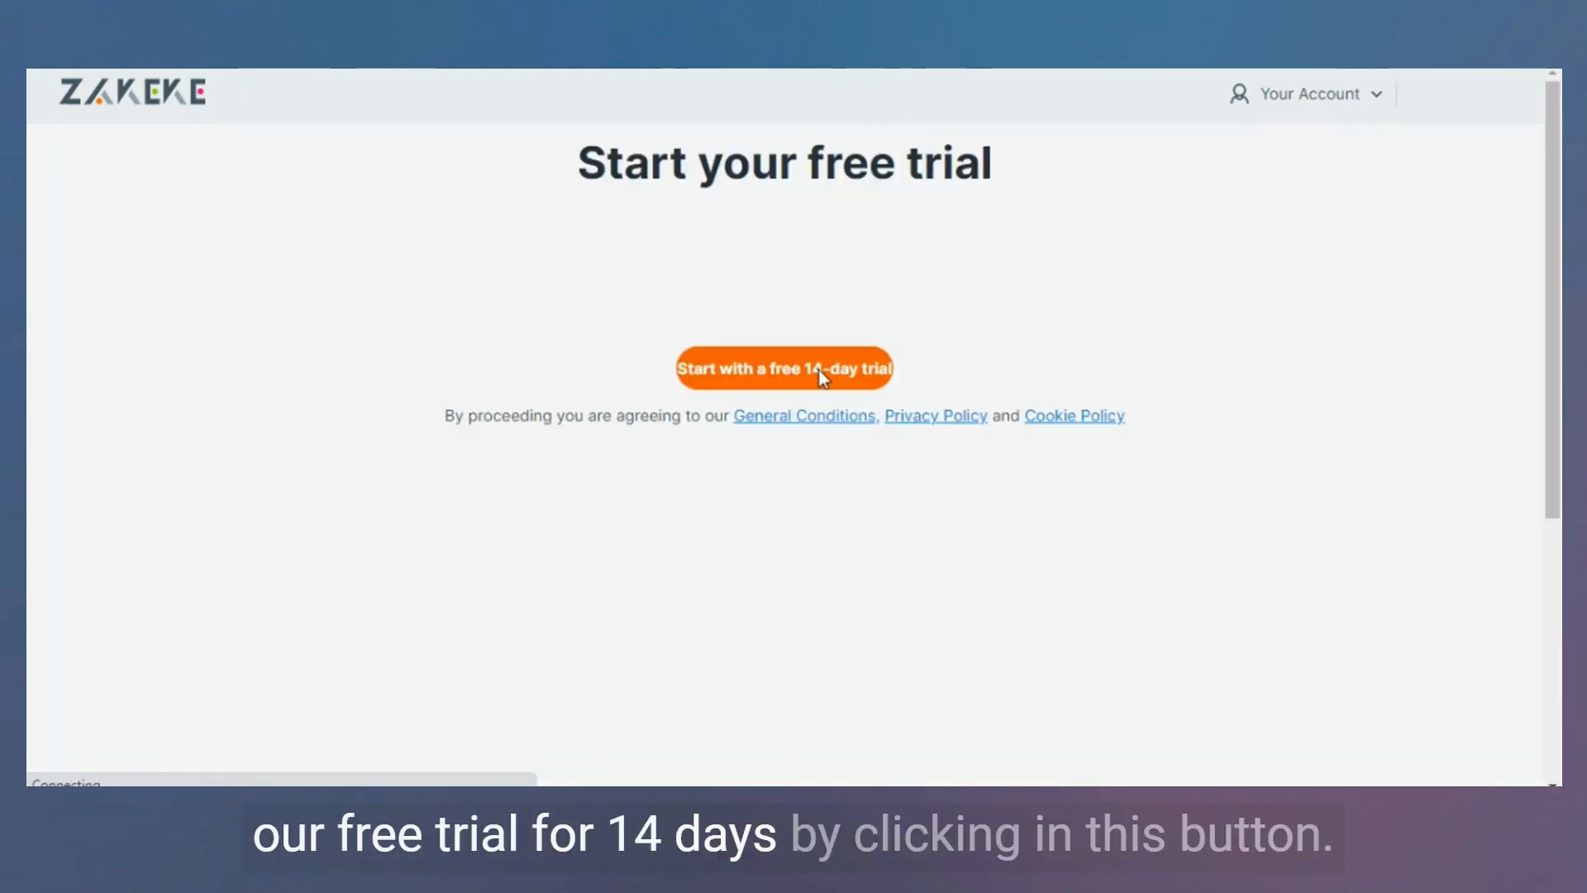
# Start Zakeke's free 14-day trial, reaching Shopify's Starter plan approval page.
pyautogui.click(782, 367)
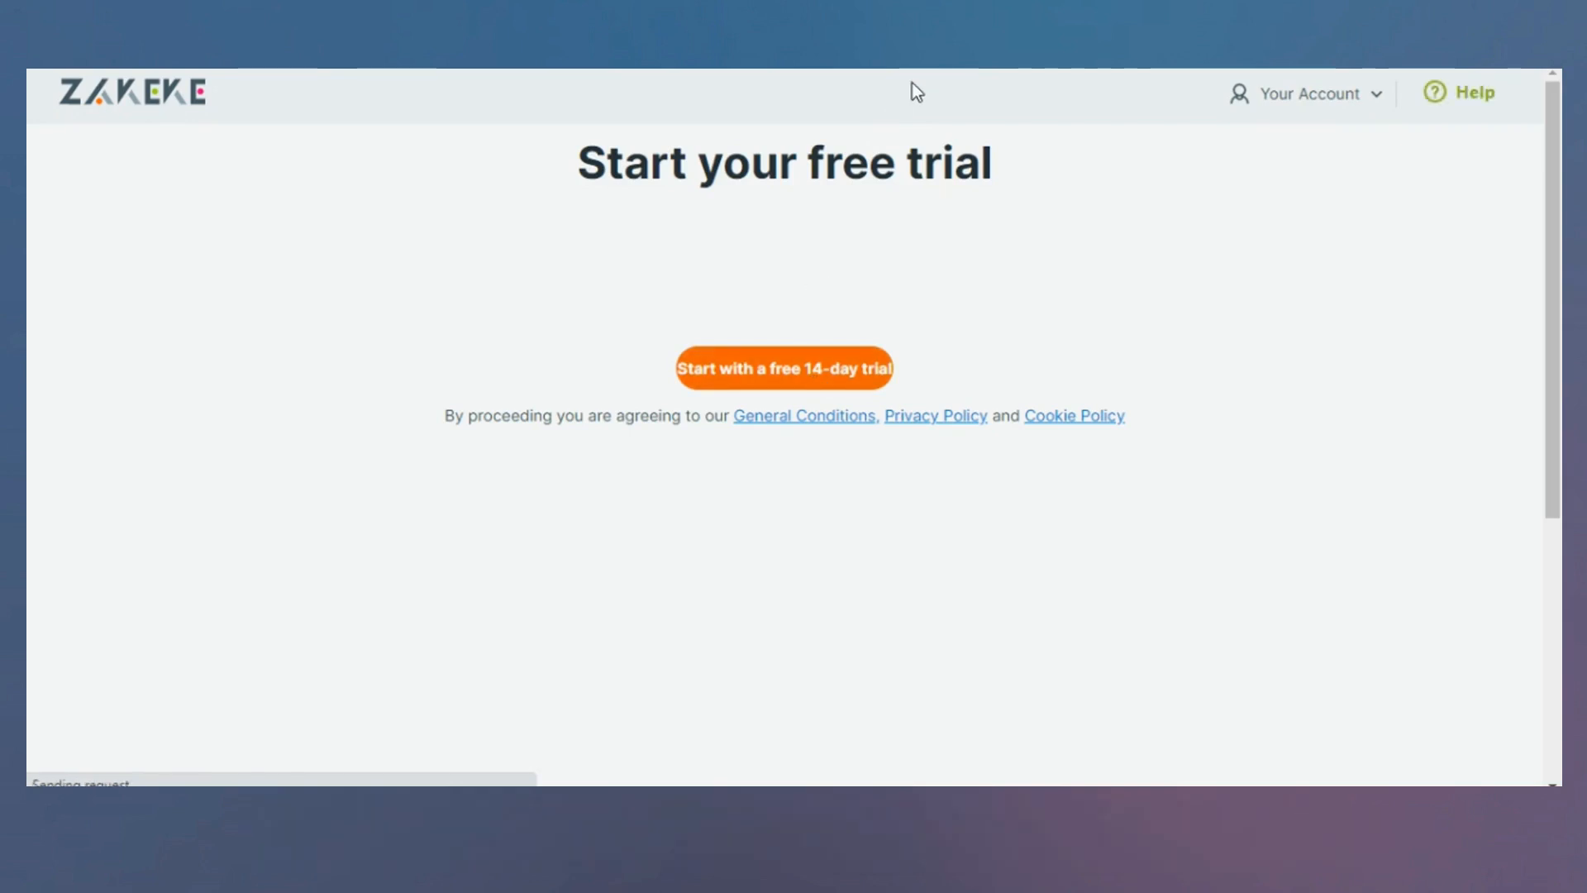
pyautogui.click(782, 367)
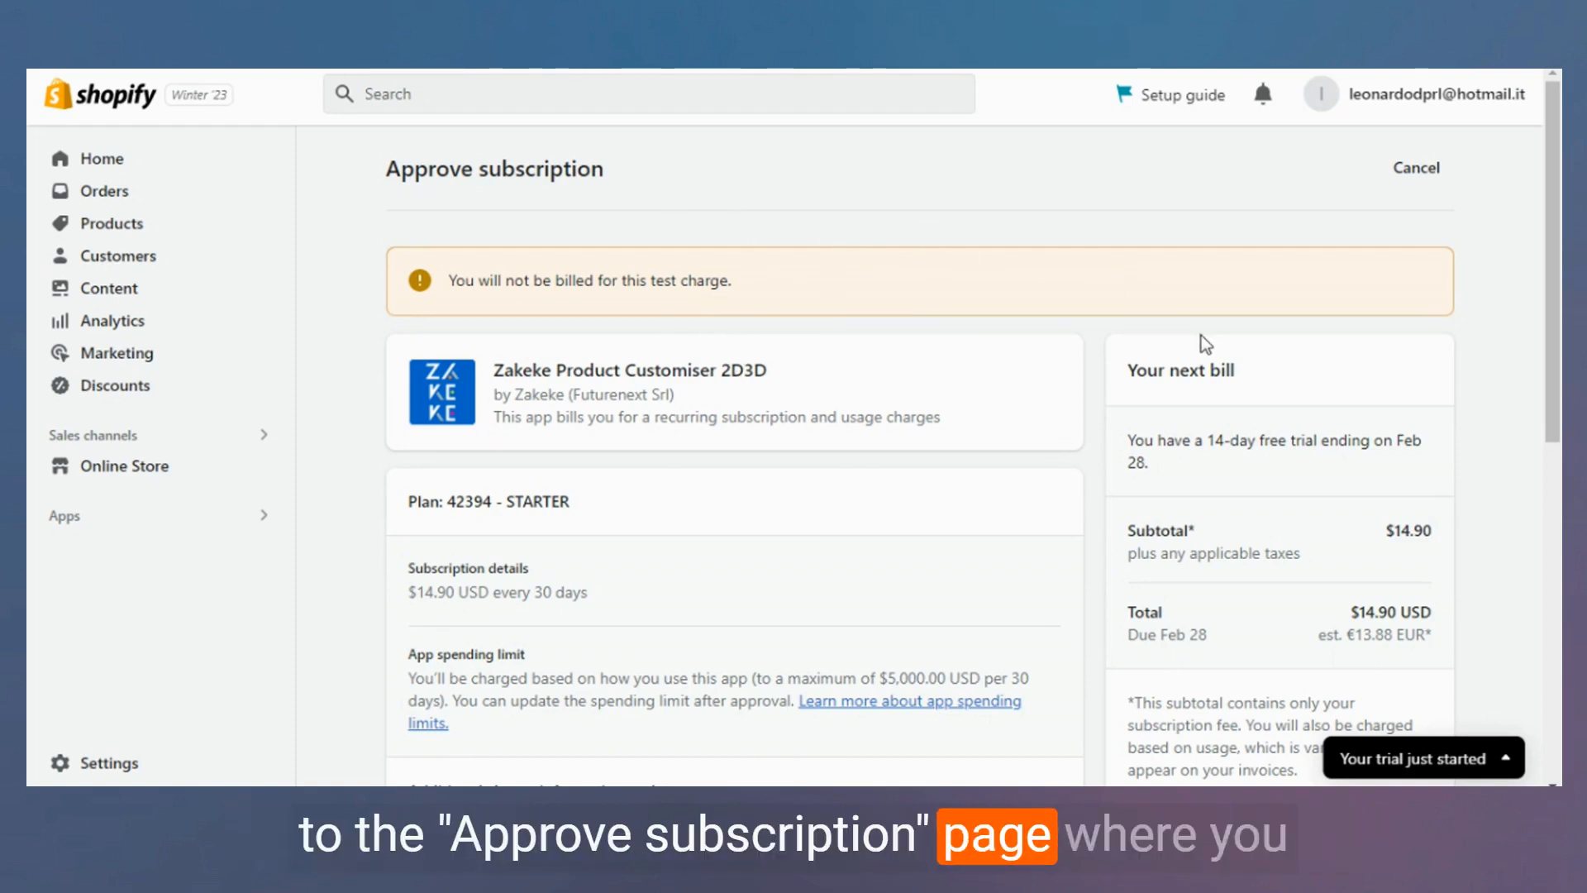
pyautogui.moveTo(997, 381)
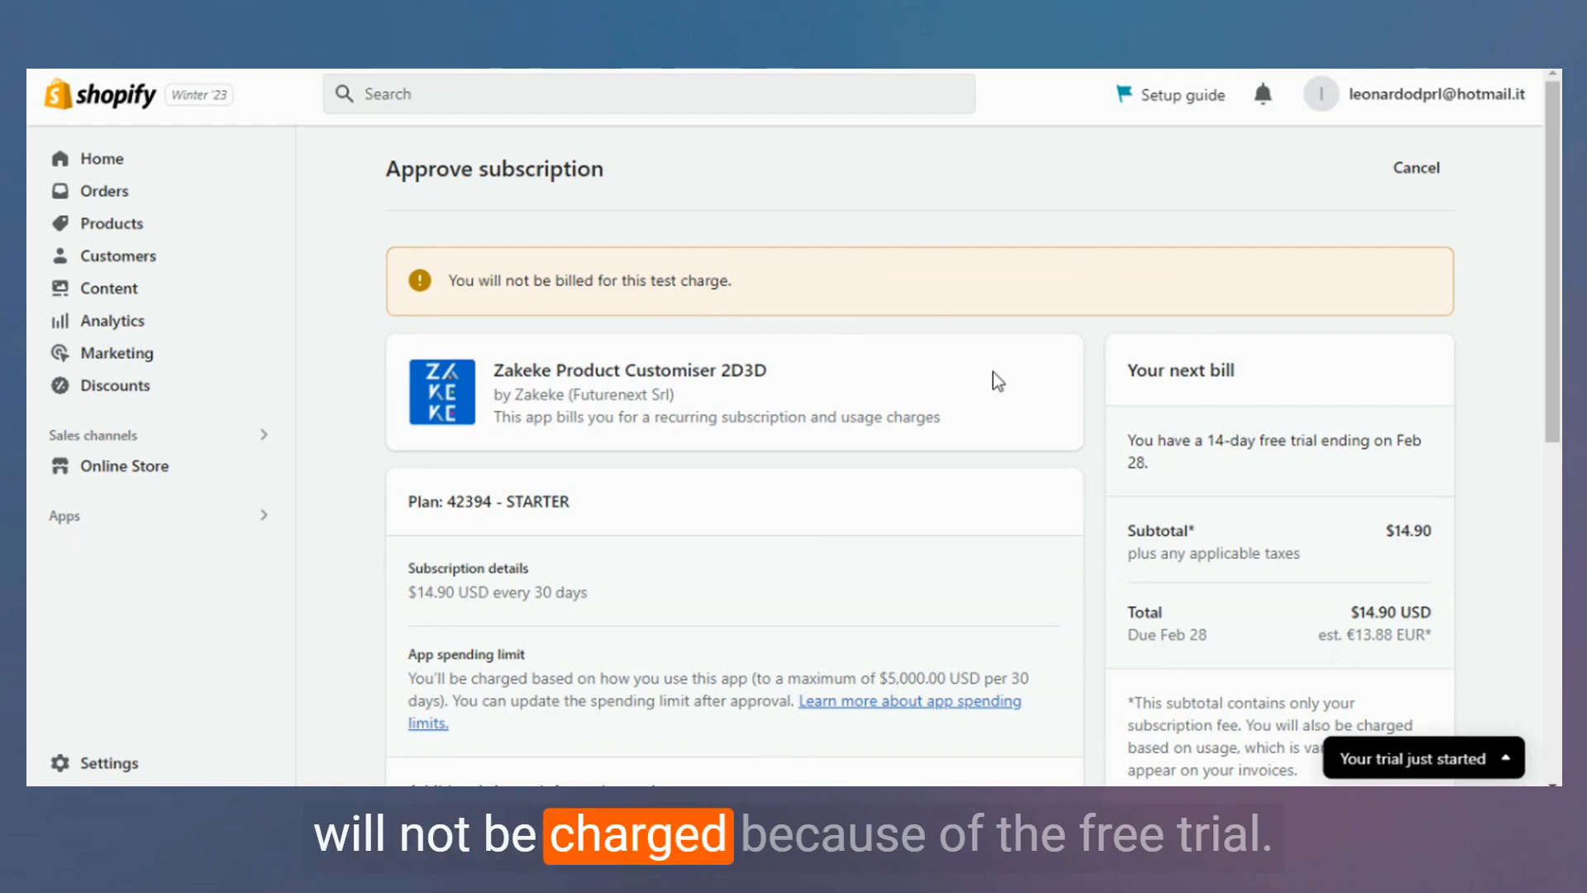
# Approve the Zakeke Starter subscription and dismiss the dashboard's Your next steps checklist.
pyautogui.scroll(-3)
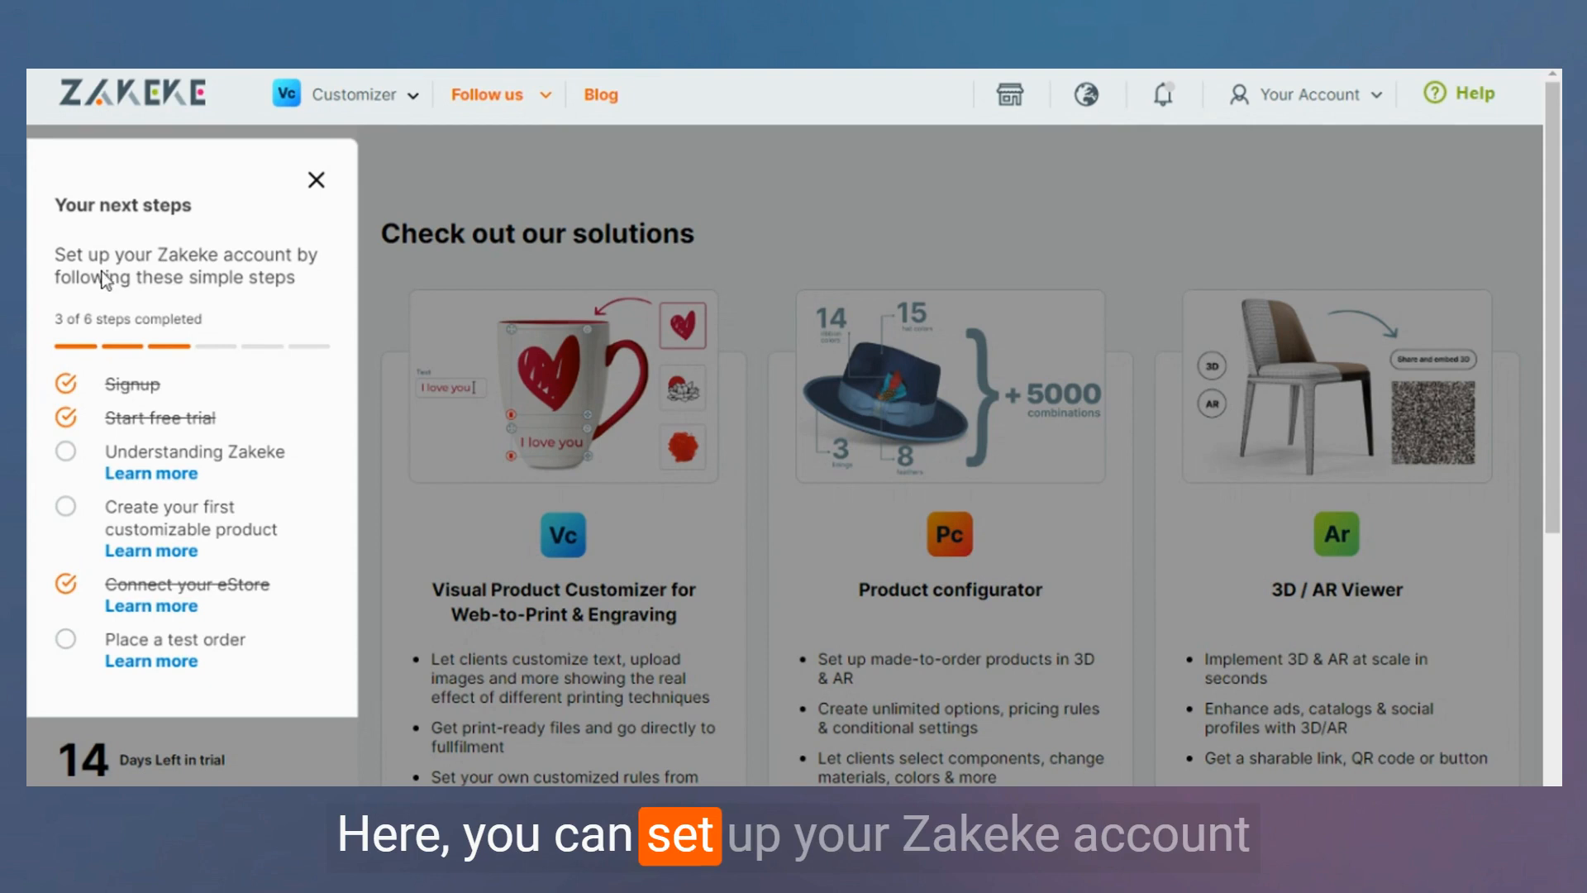
pyautogui.moveTo(172, 453)
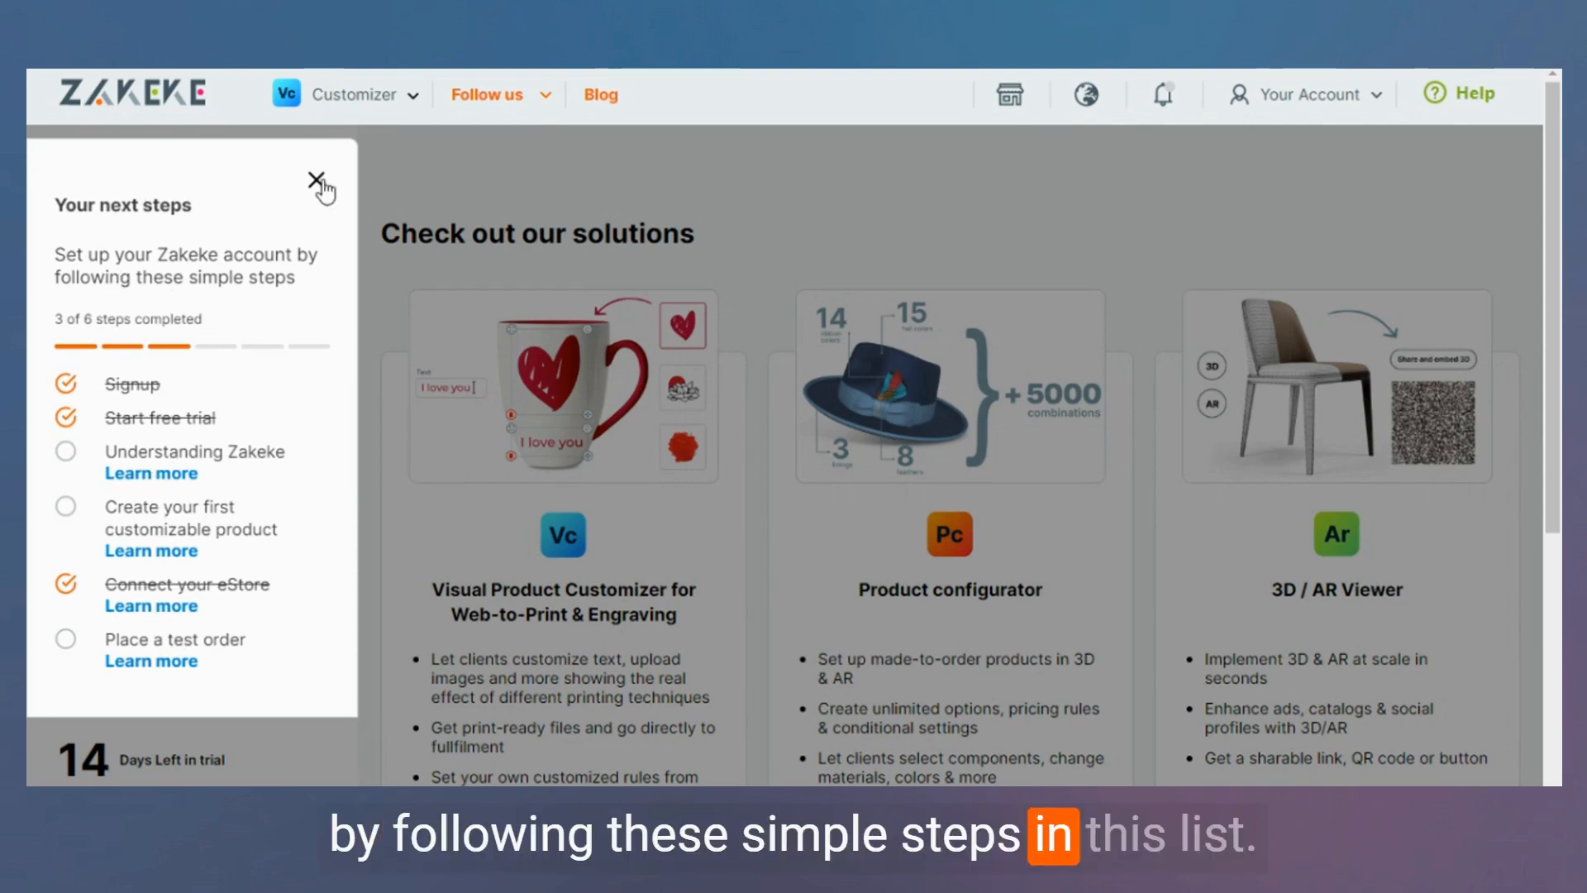
pyautogui.click(319, 178)
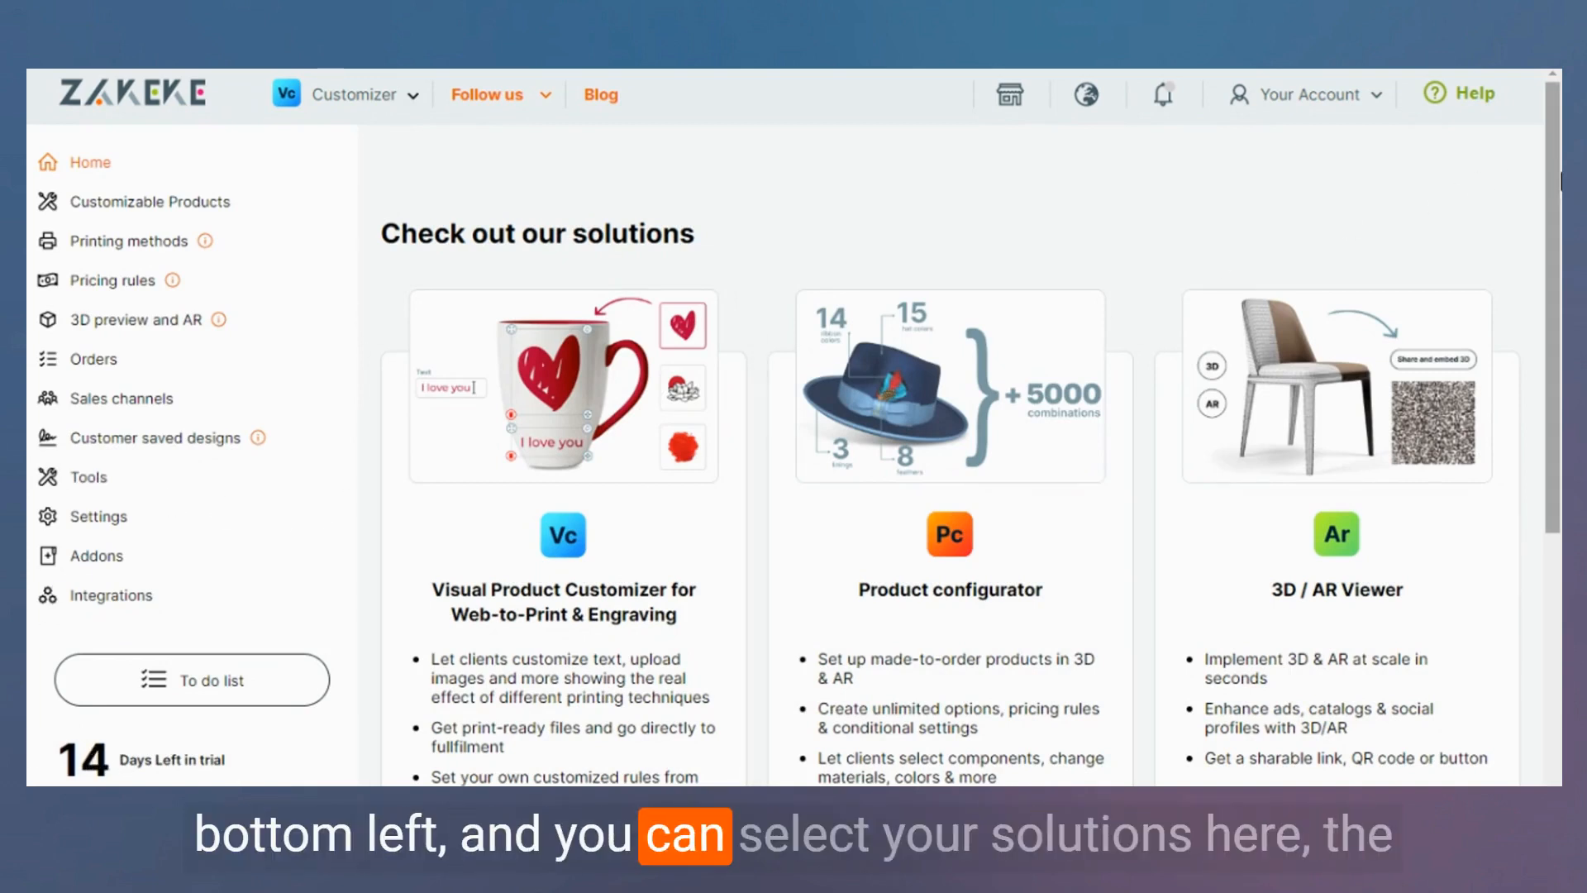
pyautogui.scroll(-3)
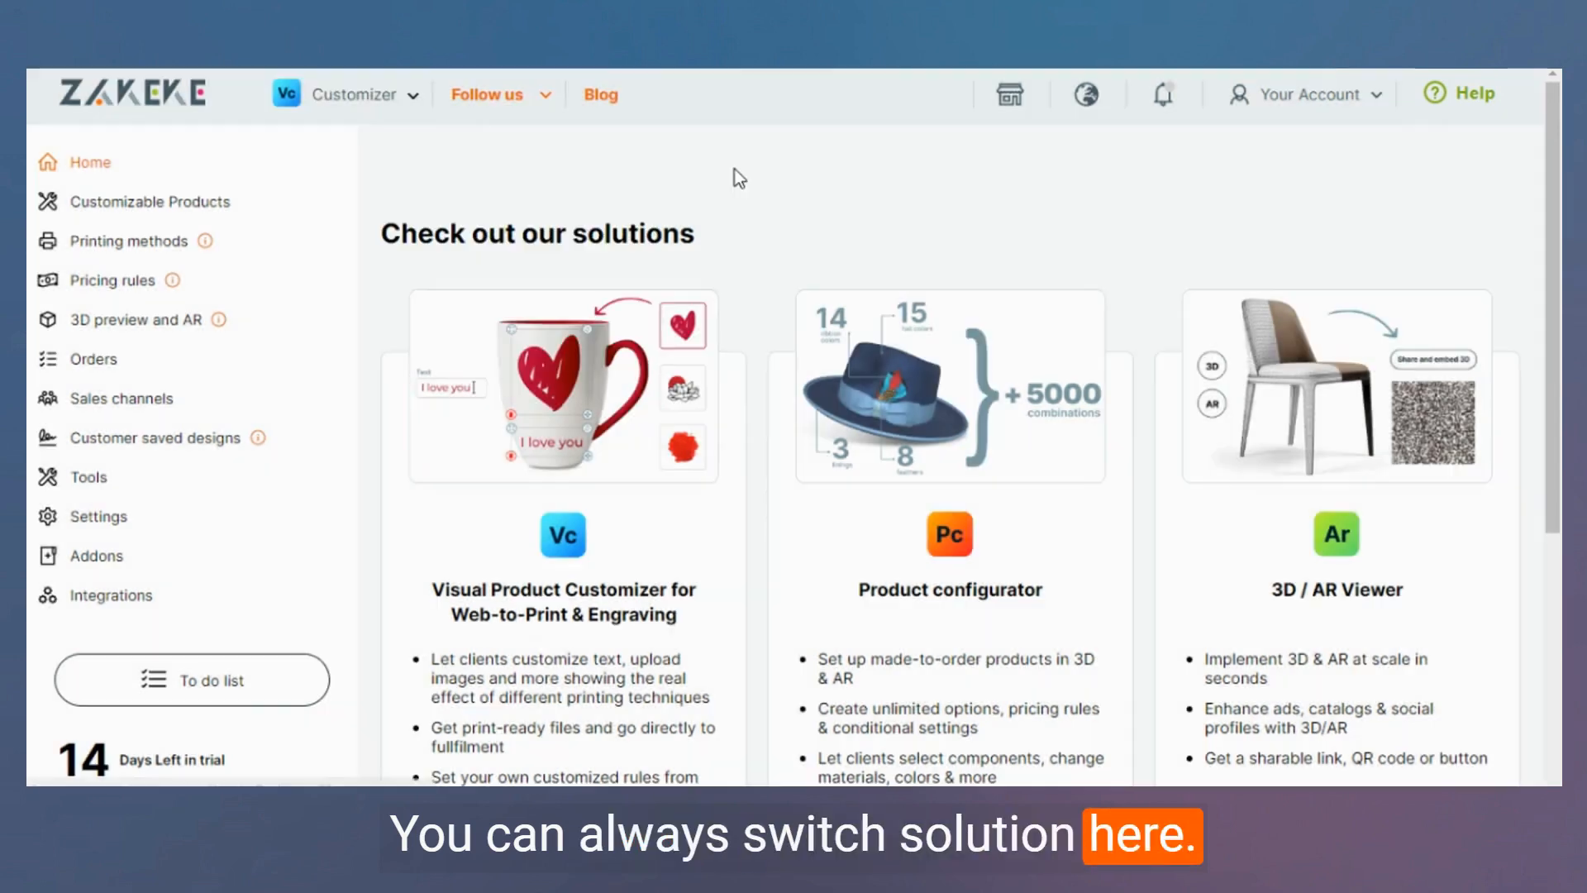
pyautogui.moveTo(150, 328)
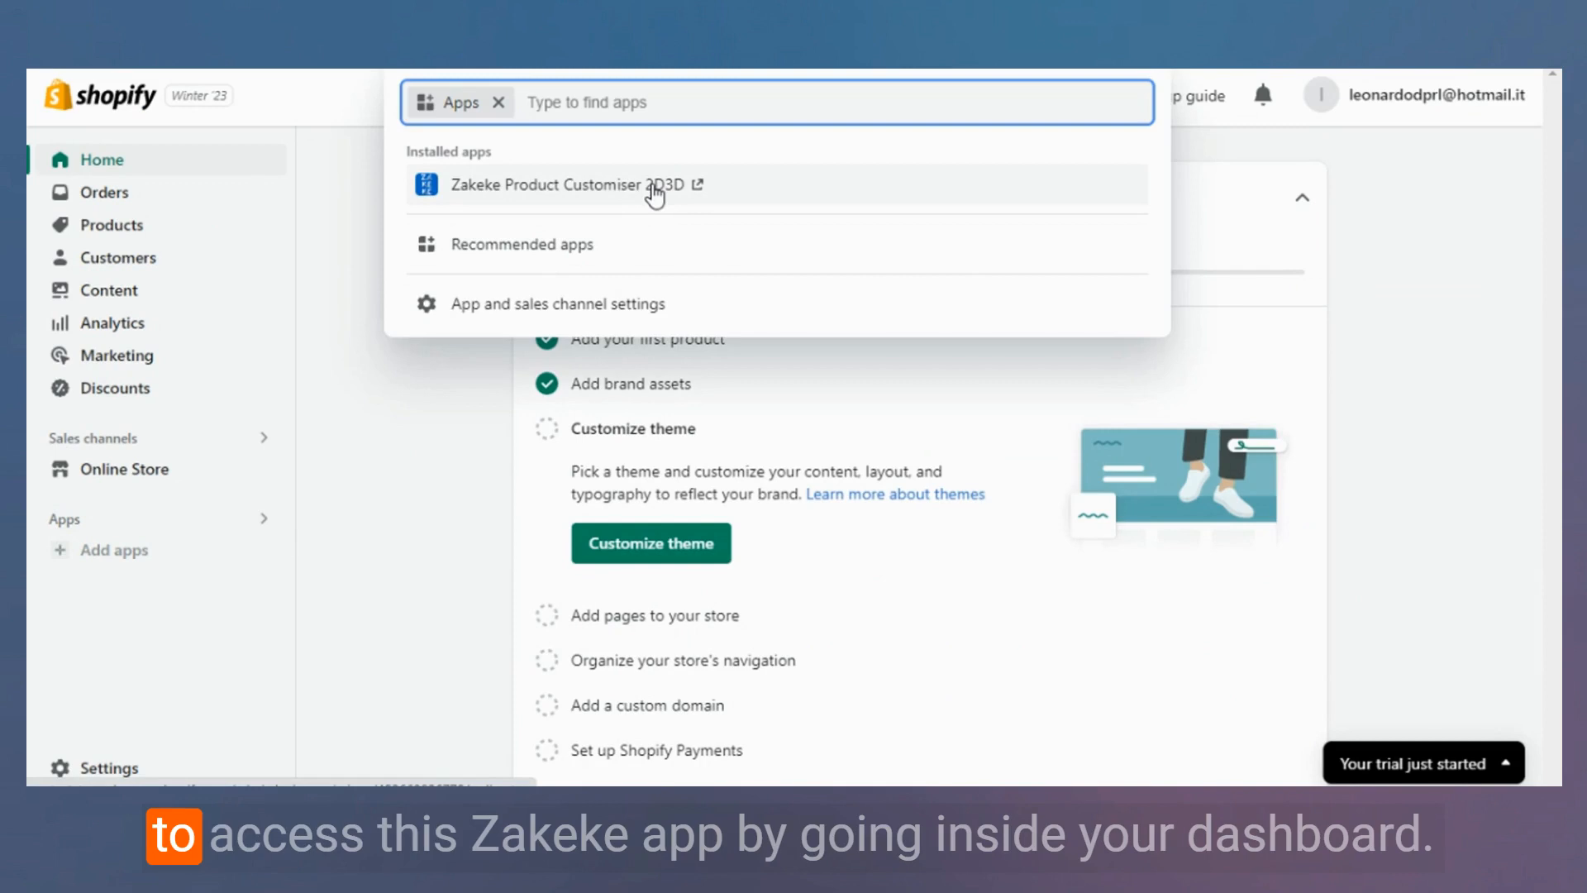
pyautogui.moveTo(670, 200)
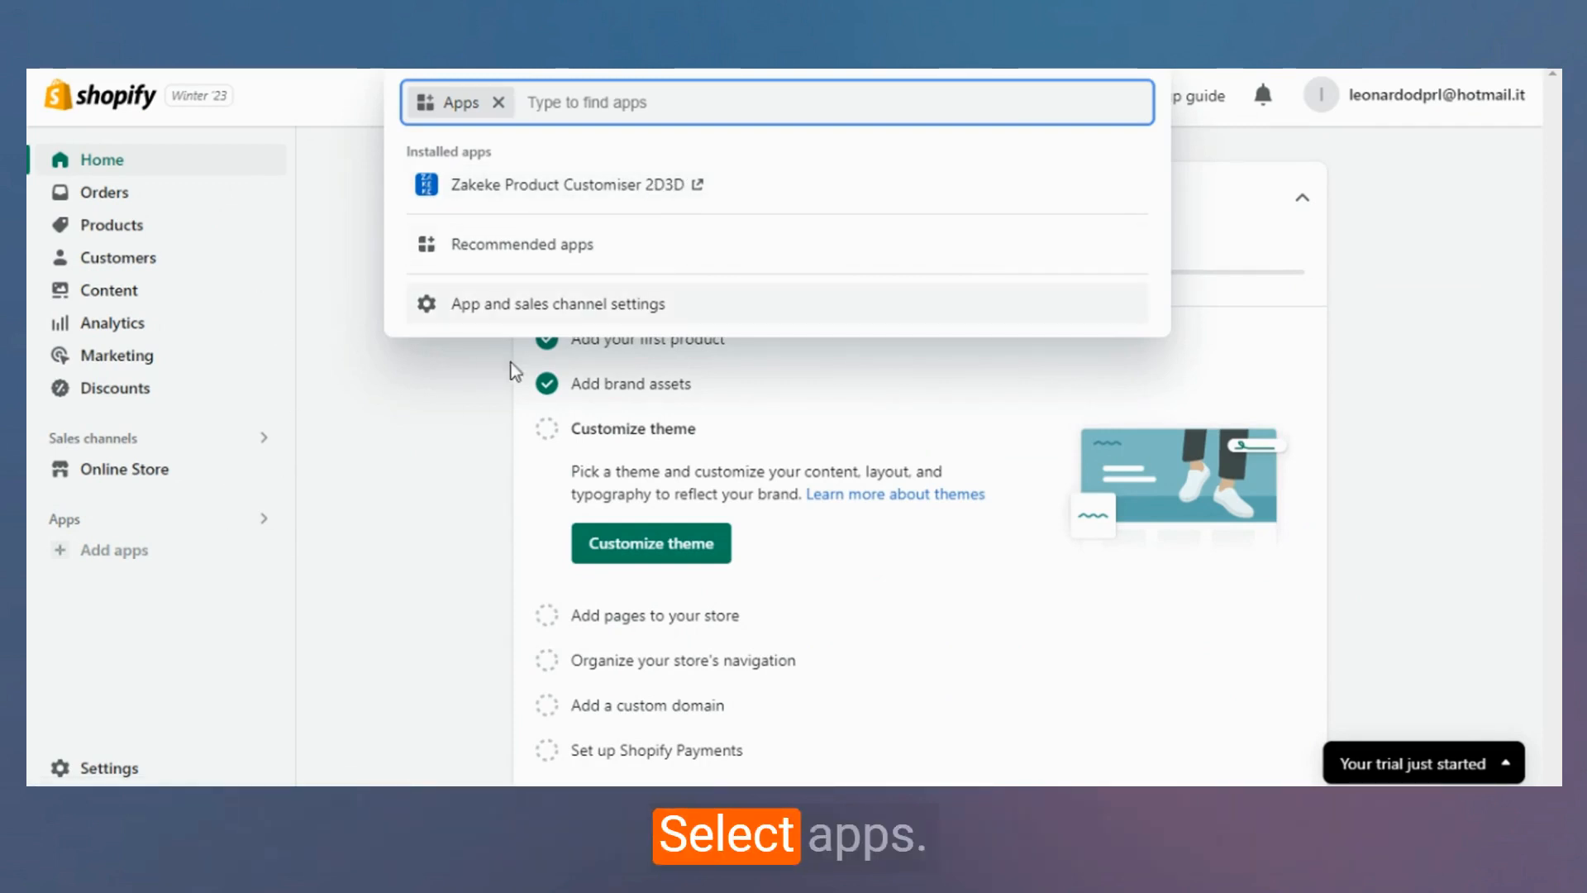
# View App and sales channel settings listing Zakeke Product Customiser 2D3D as installed.
pyautogui.click(570, 186)
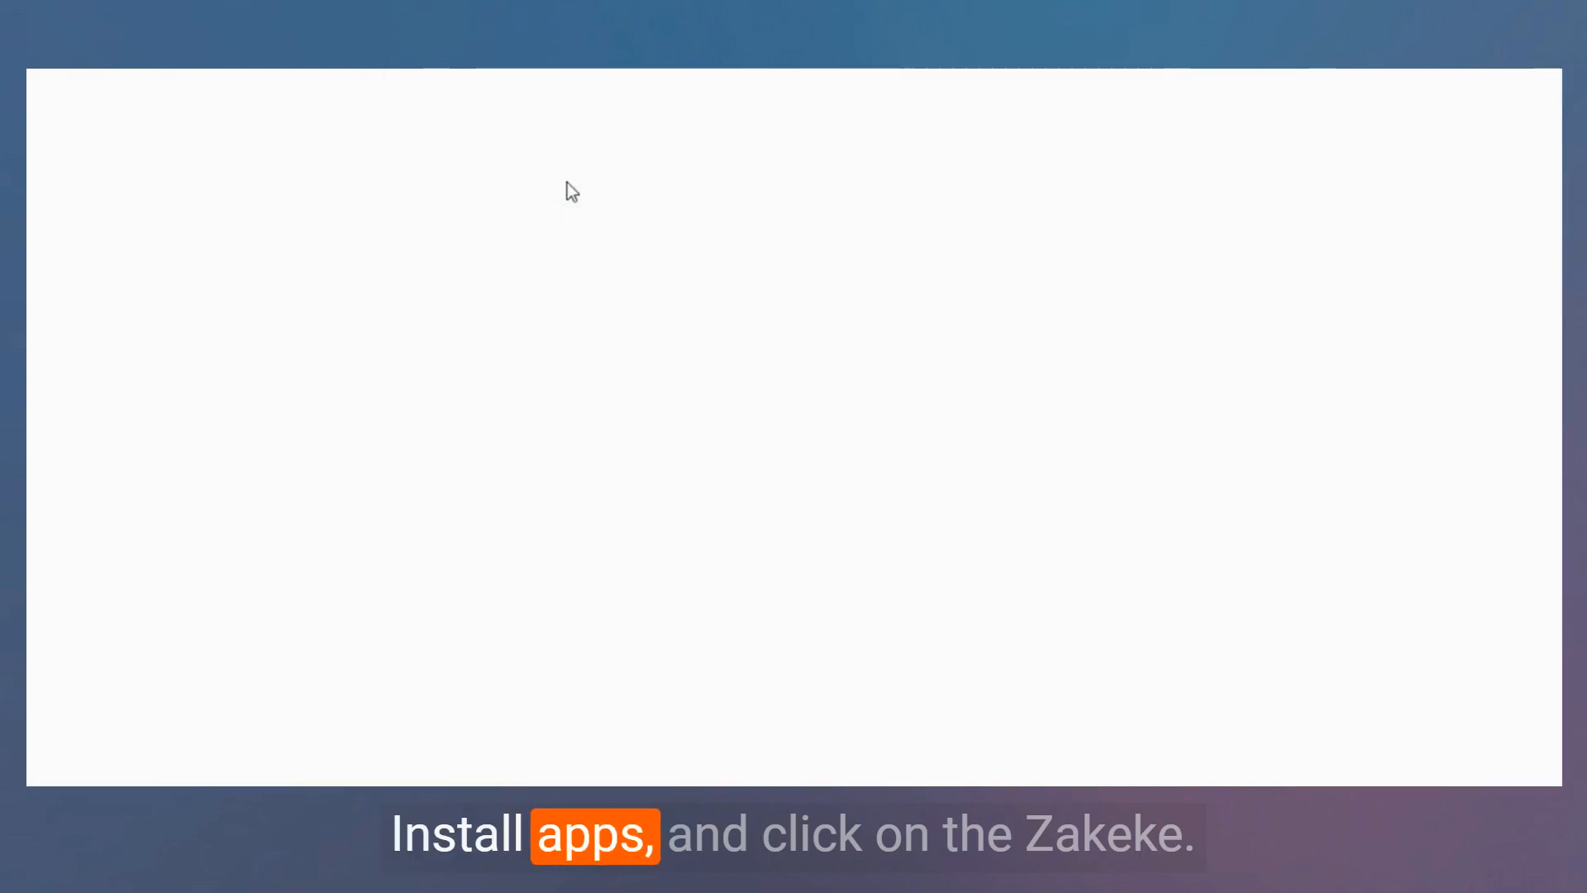